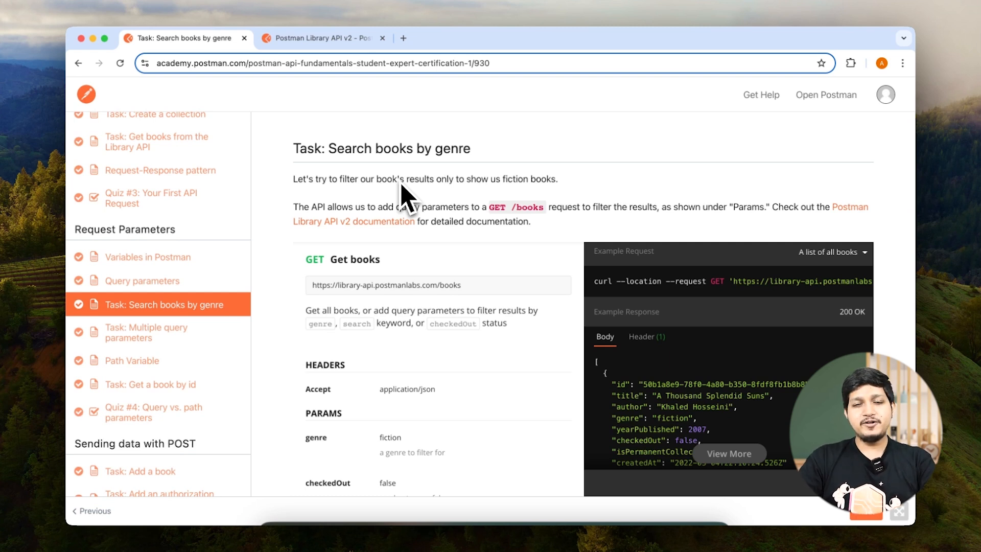
{"action": "mouse_move", "coordinate": [413, 216]}
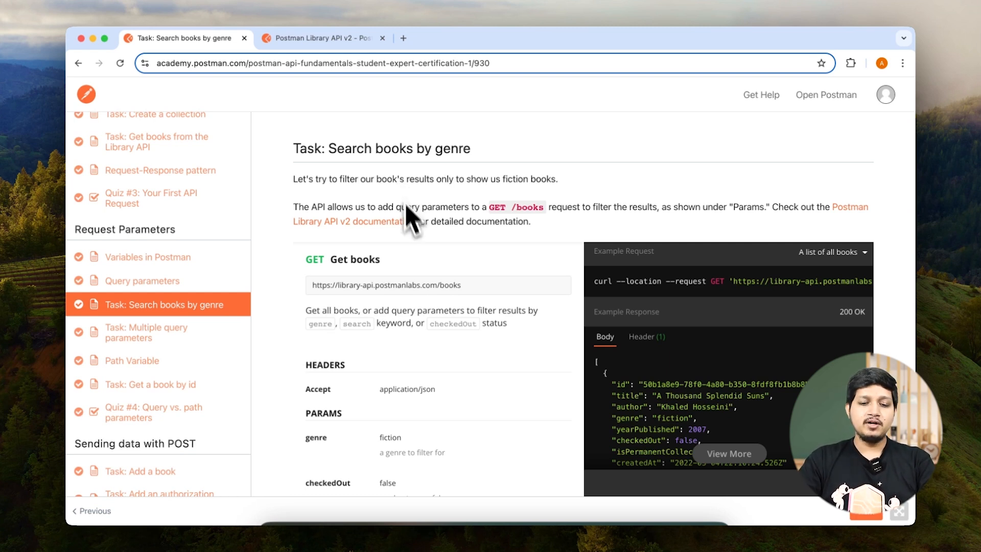
Step: Open the Postman Library API v2 documentation link from the genre-search task
{"action": "left_click", "coordinate": [403, 38]}
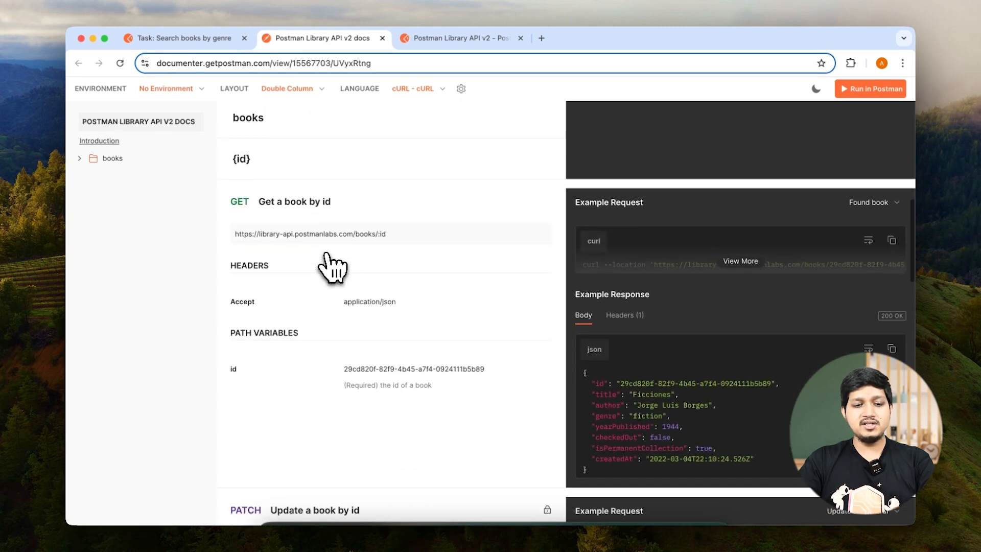
Step: Review the Library API v2 docs and books folder endpoints, then return to the genre-search task
{"action": "scroll", "scroll_direction": "down", "scroll_amount": 3}
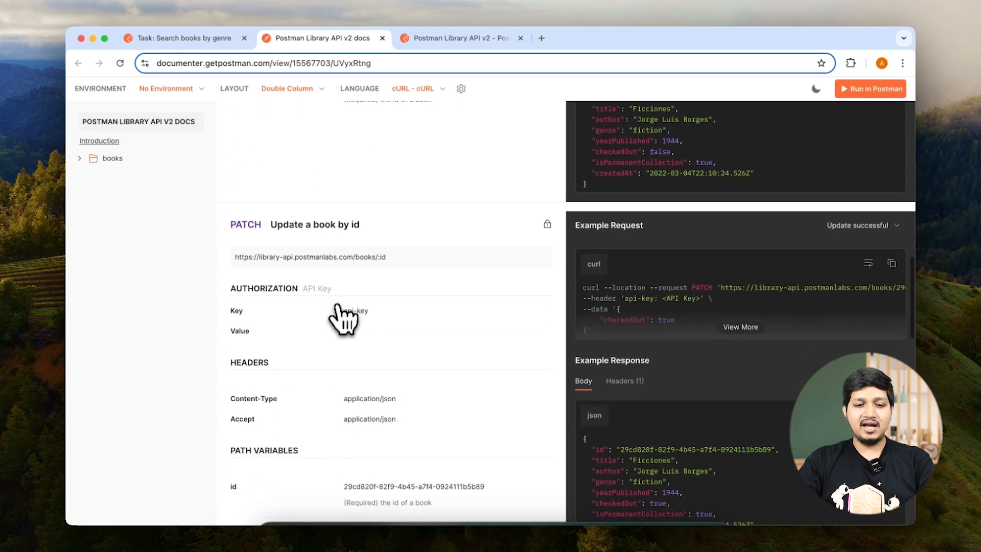
{"action": "scroll", "scroll_direction": "down", "scroll_amount": 3}
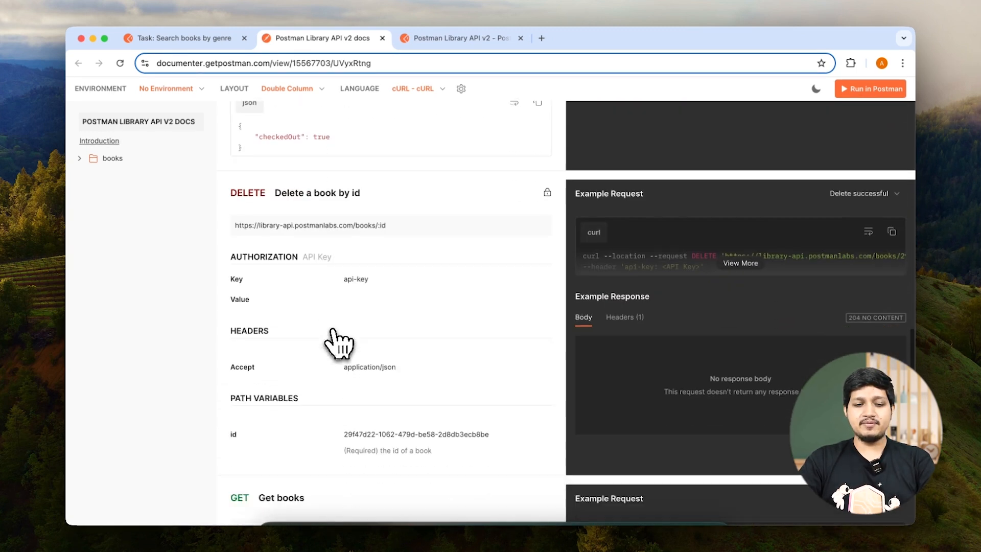
{"action": "scroll", "scroll_direction": "down", "scroll_amount": 3}
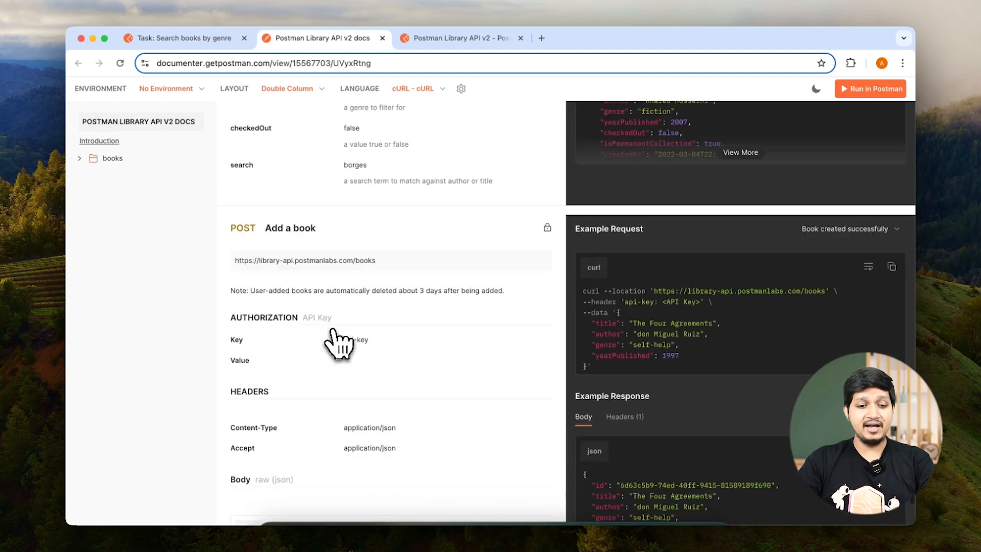
{"action": "scroll", "scroll_direction": "up", "scroll_amount": 3}
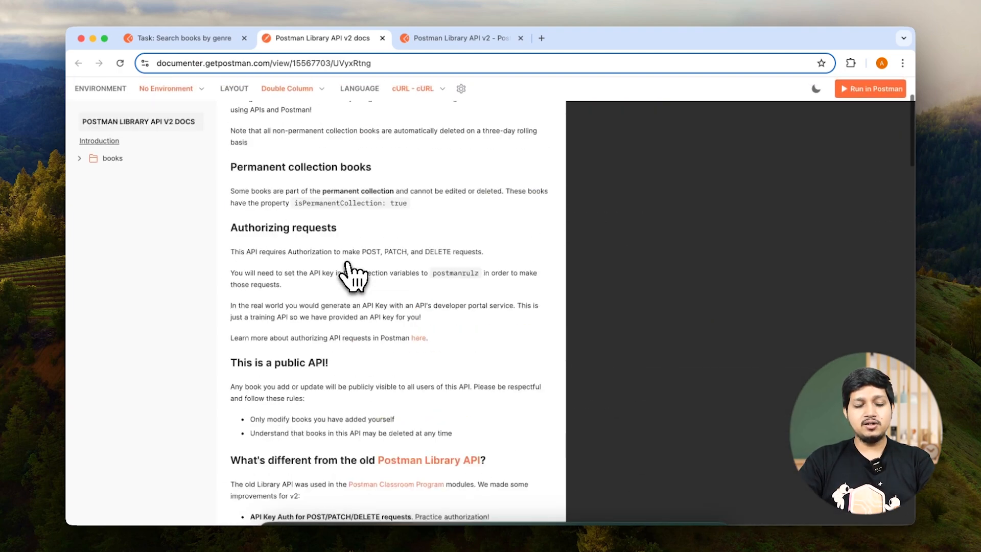
{"action": "left_click", "coordinate": [80, 158]}
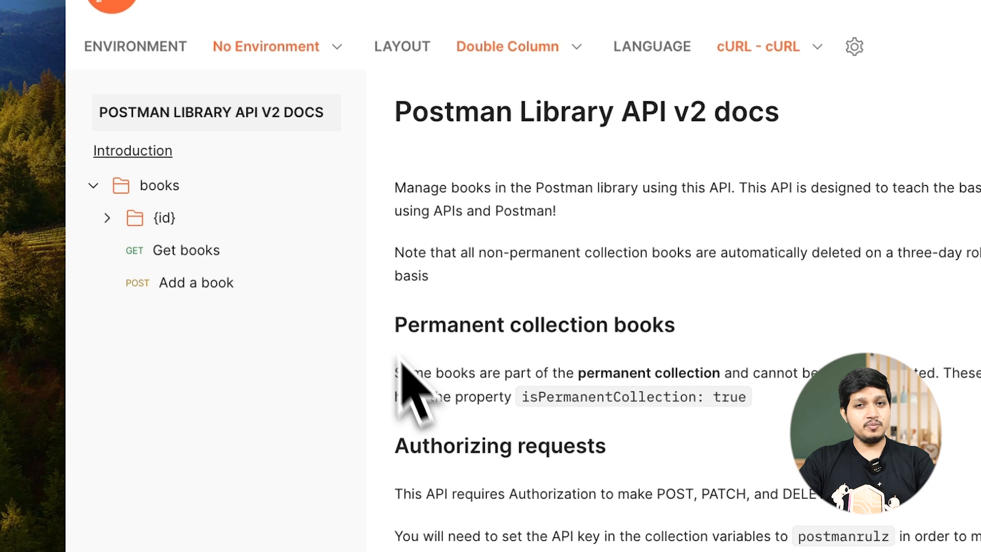
{"action": "left_click", "coordinate": [299, 49]}
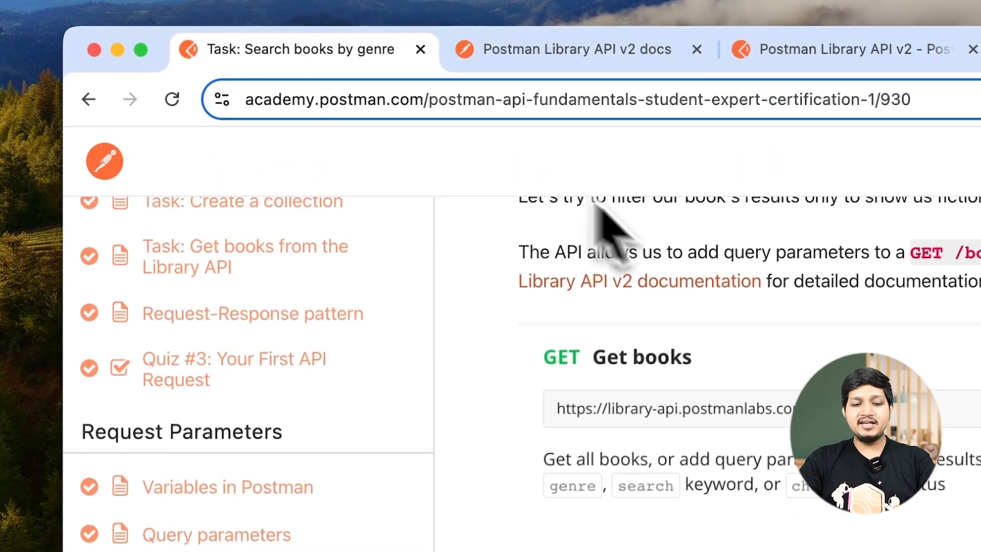
Step: Read the fiction-books task steps, then return to the Library API v2 collection workspace
{"action": "scroll", "scroll_direction": "down", "scroll_amount": 3}
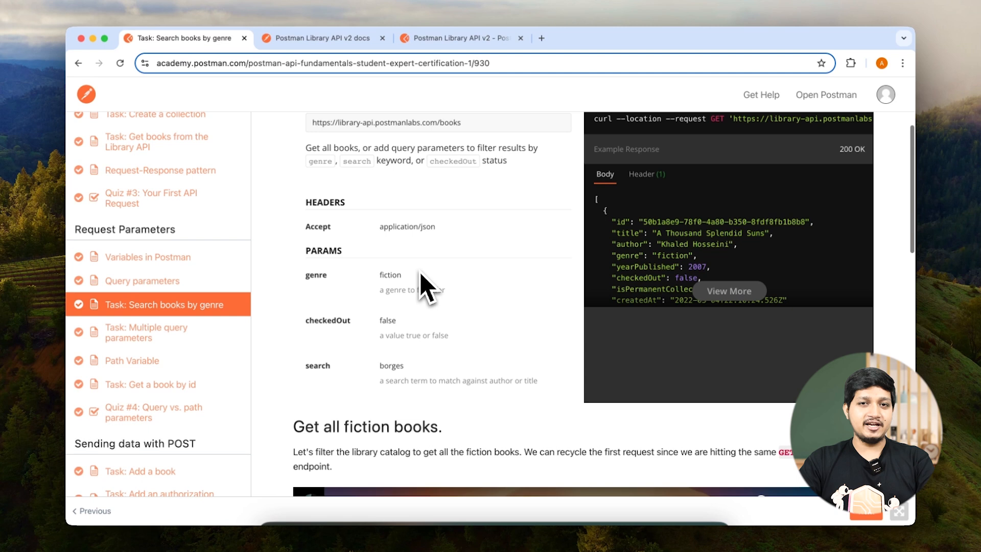
{"action": "scroll", "scroll_direction": "down", "scroll_amount": 3}
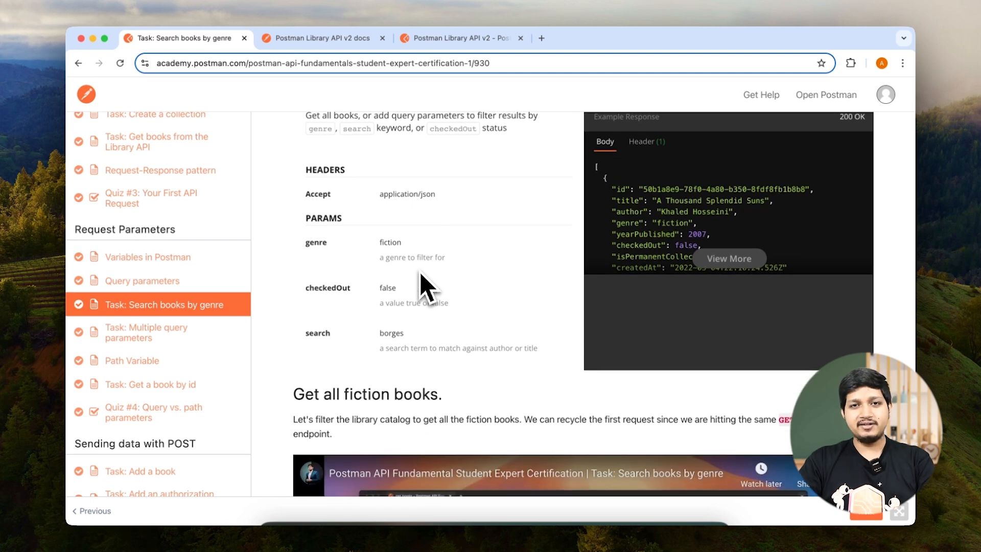
{"action": "scroll", "scroll_direction": "down", "scroll_amount": 3}
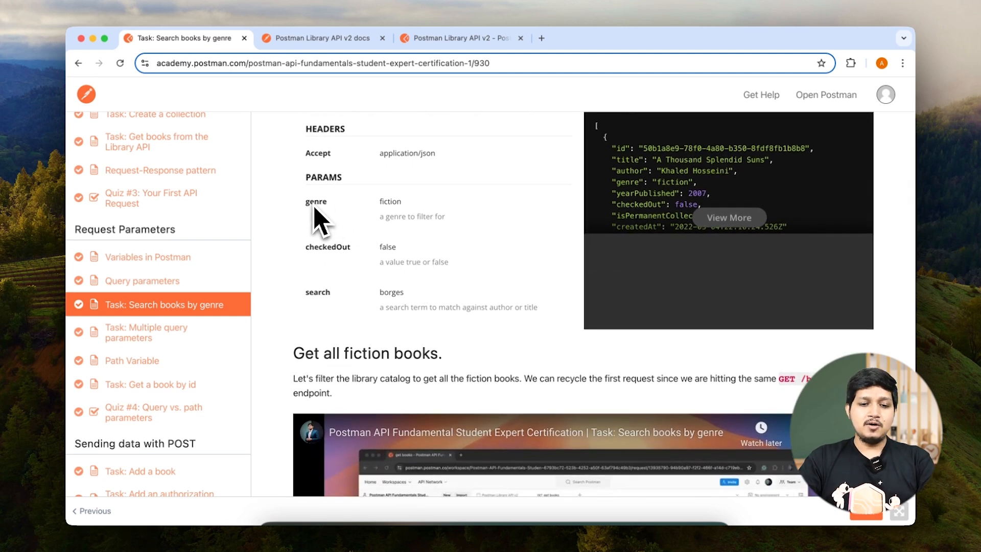
{"action": "mouse_move", "coordinate": [349, 254]}
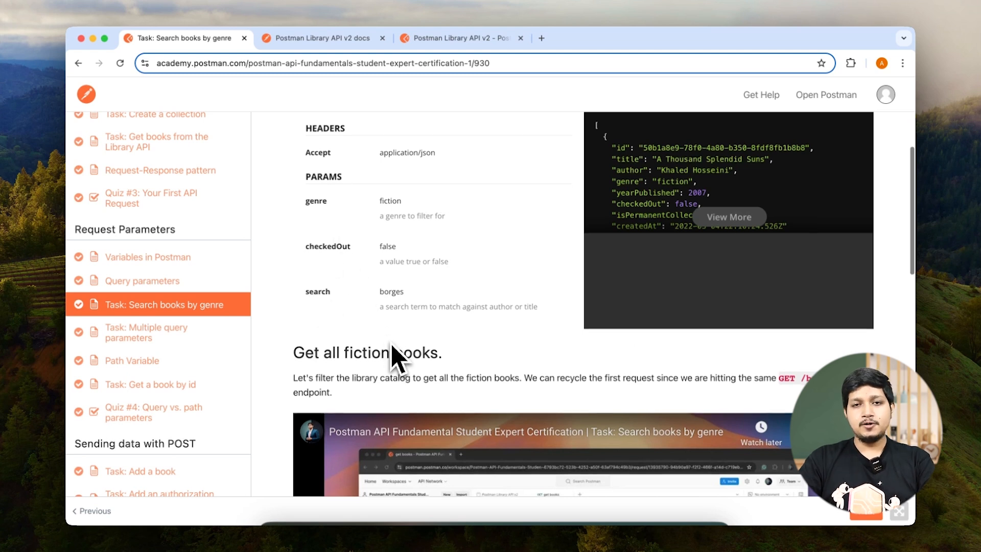
{"action": "scroll", "scroll_direction": "down", "scroll_amount": 3}
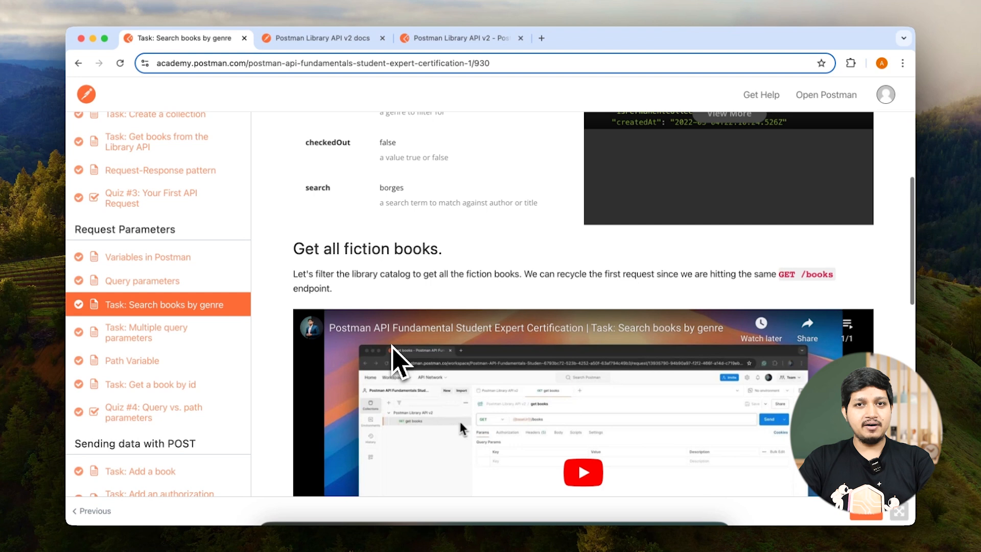
{"action": "scroll", "scroll_direction": "down", "scroll_amount": 3}
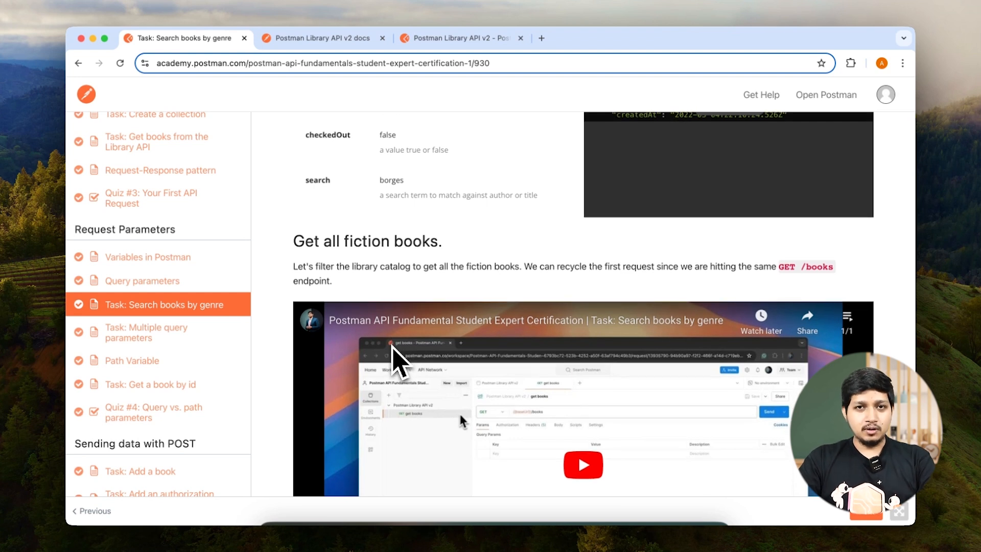
{"action": "scroll", "scroll_direction": "down", "scroll_amount": 3}
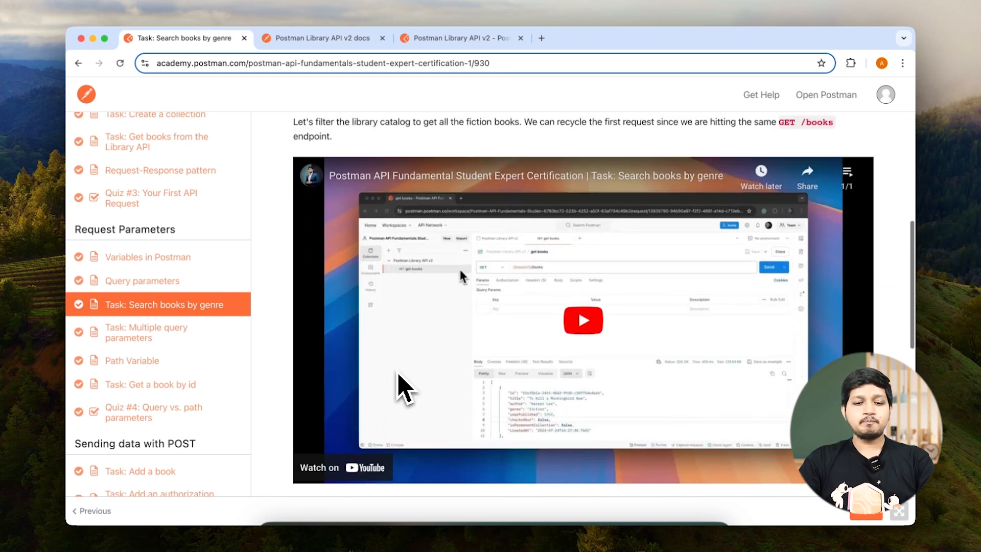
{"action": "scroll", "scroll_direction": "down", "scroll_amount": 3}
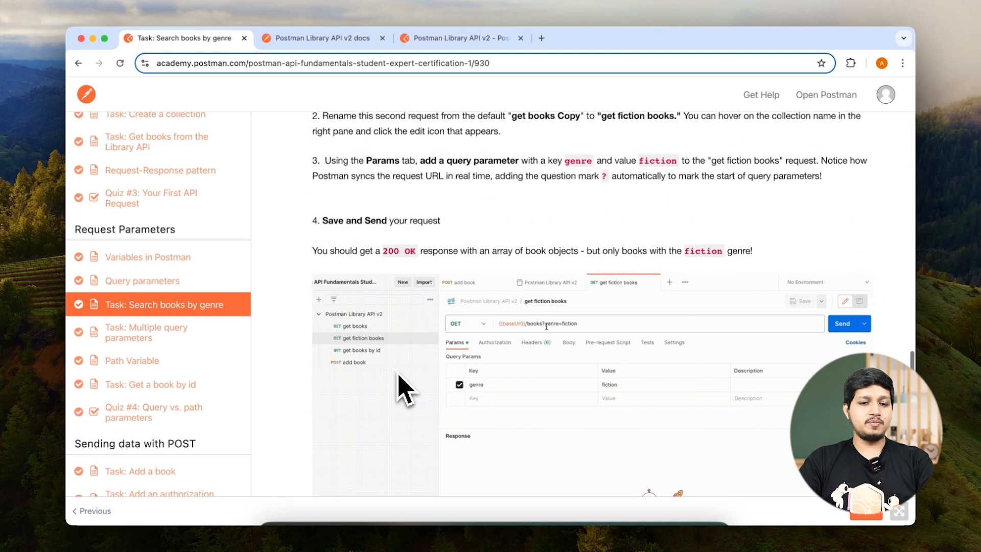
{"action": "left_click", "coordinate": [325, 38]}
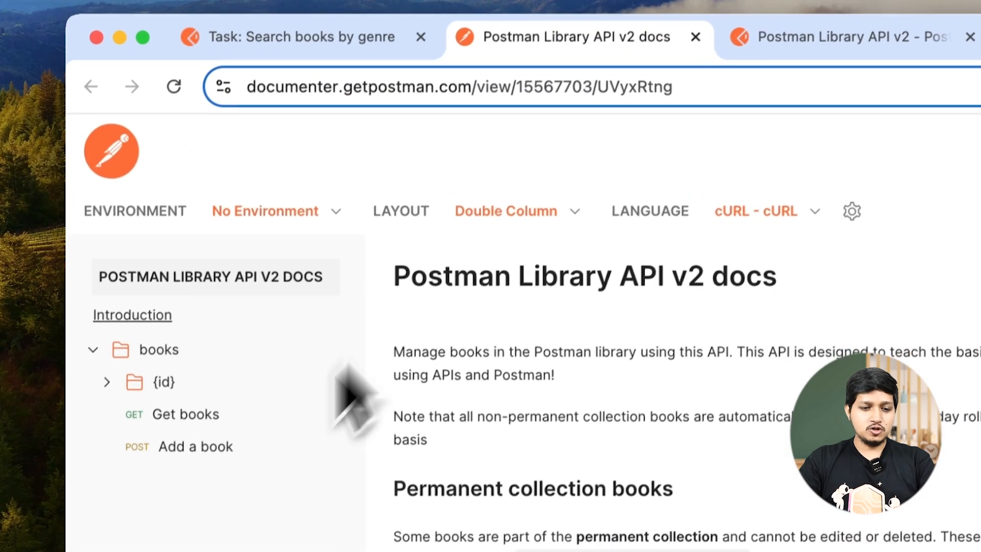
{"action": "left_click", "coordinate": [838, 36]}
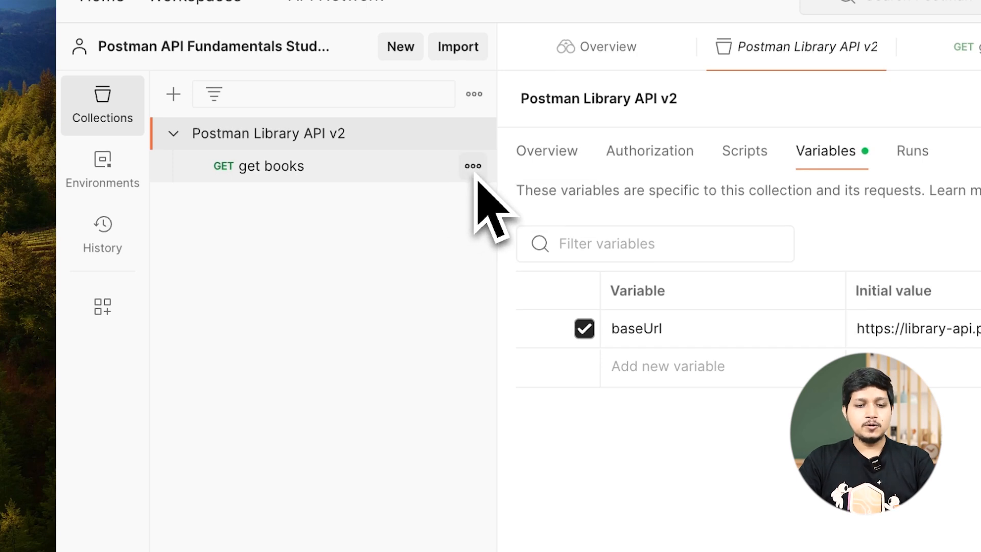
Step: Open get books and duplicate it via its More actions menu
{"action": "left_click", "coordinate": [257, 166]}
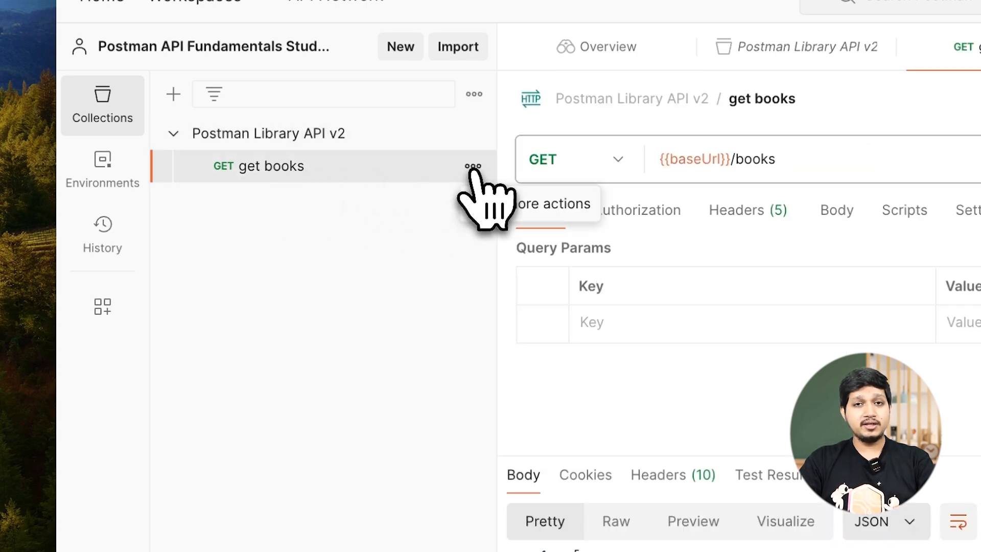
{"action": "left_click", "coordinate": [474, 165]}
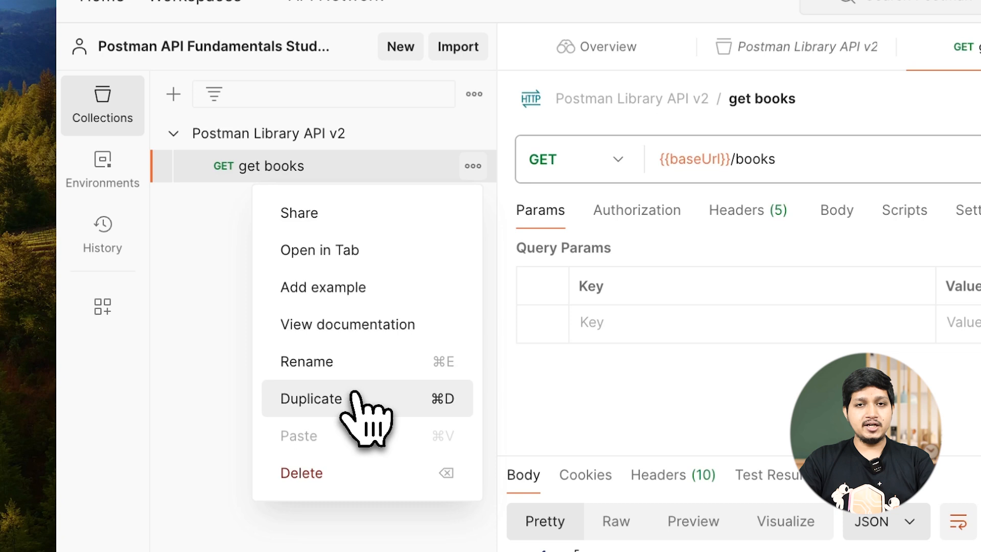
{"action": "left_click", "coordinate": [311, 399]}
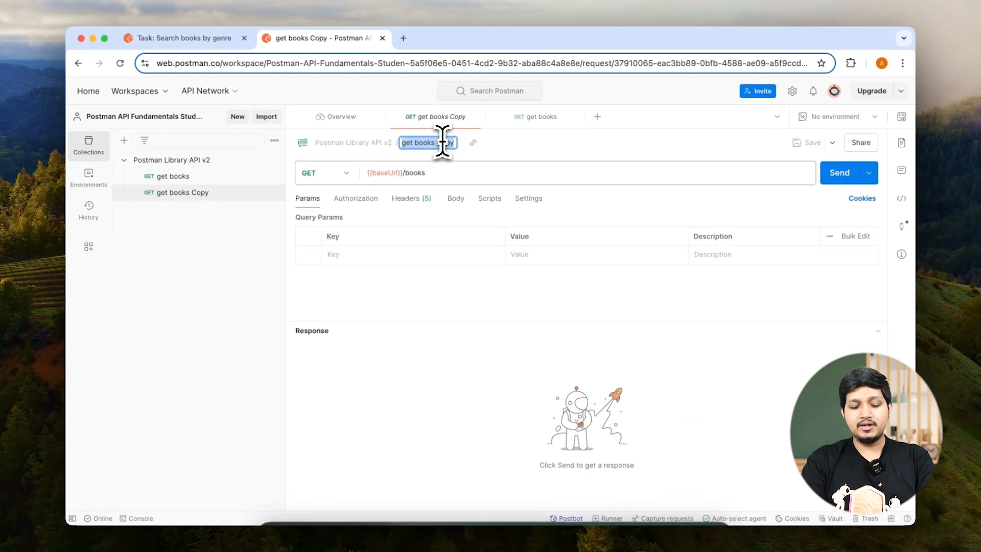
Step: Rename 'get books Copy' to 'get fiction book'
{"action": "type", "text": "get f"}
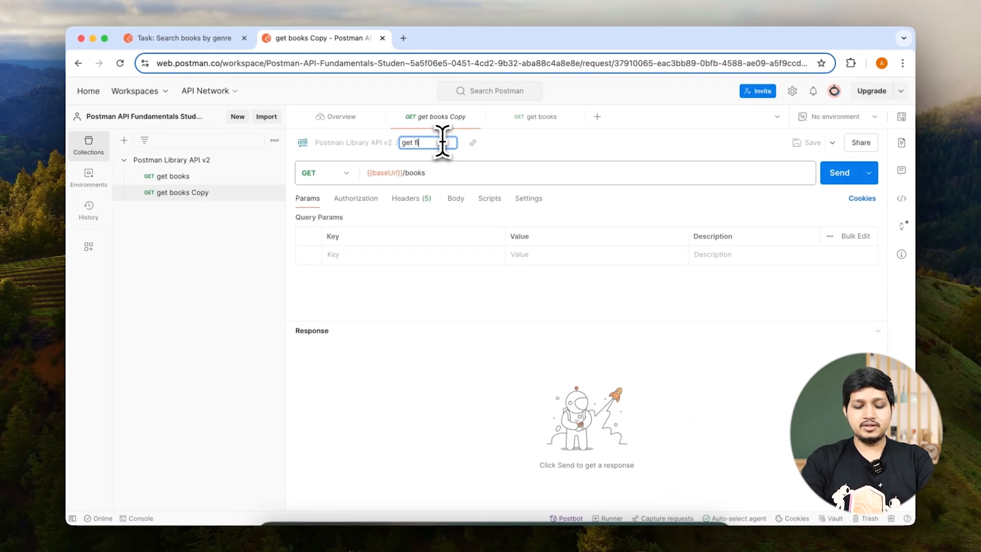
{"action": "type", "text": "iction book"}
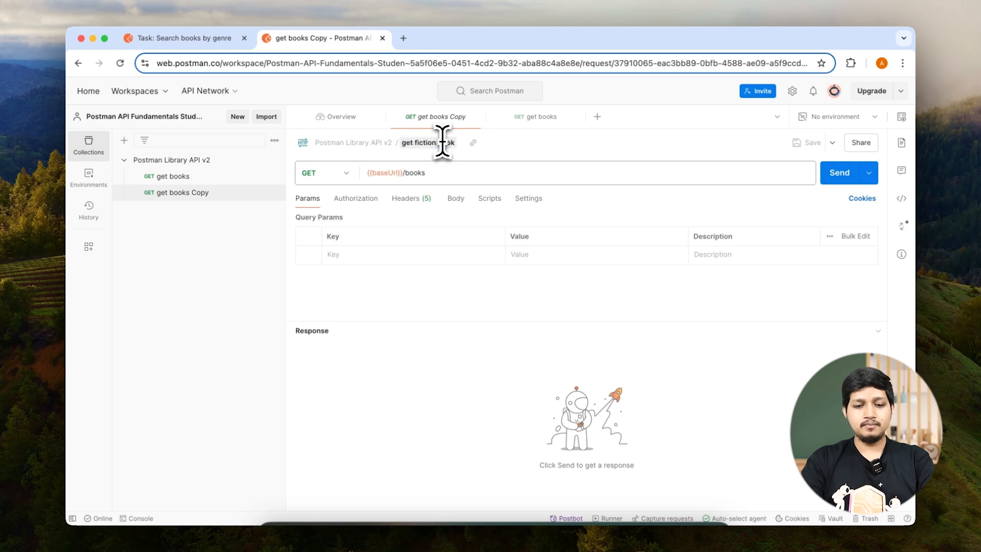
{"action": "type", "text": "get fiction book"}
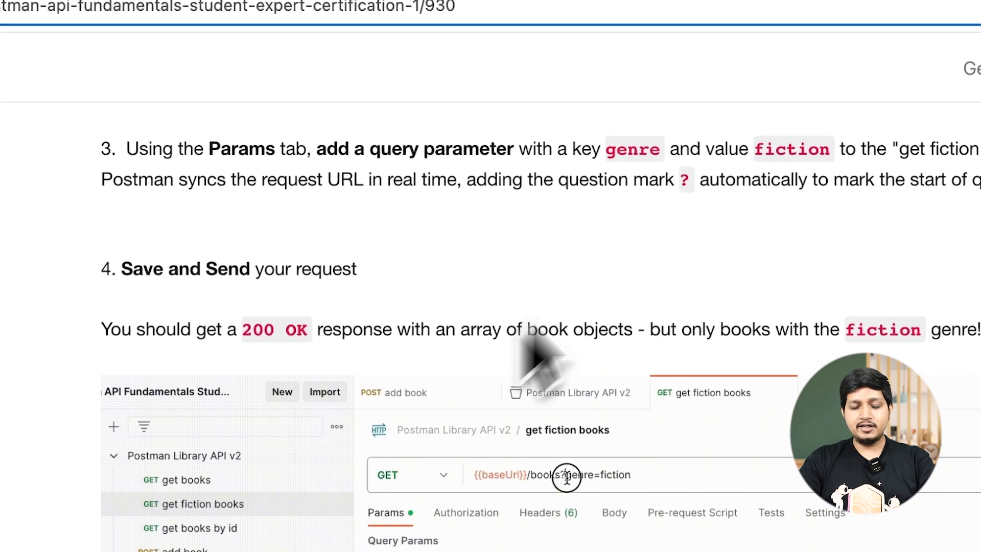
{"action": "scroll", "scroll_direction": "up", "scroll_amount": 3}
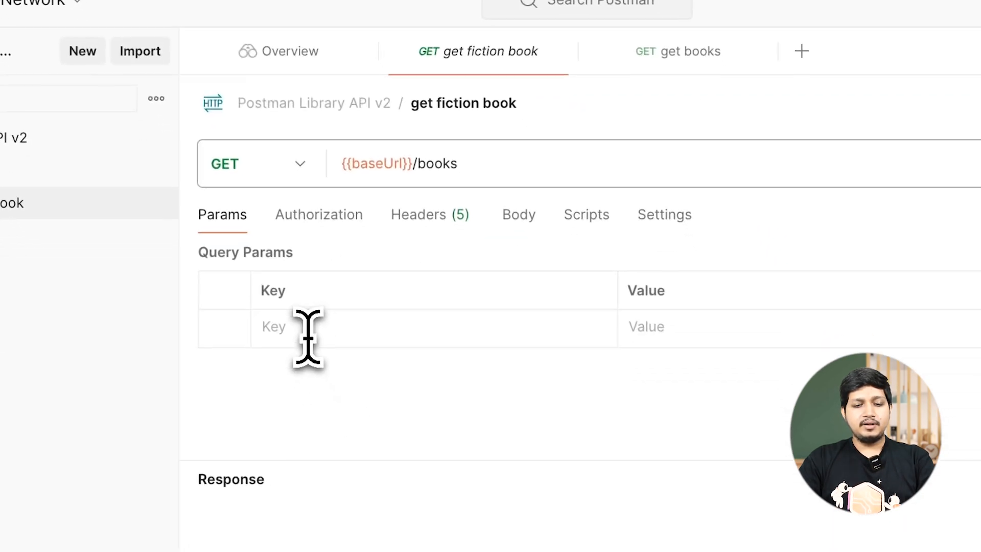
Step: Add query param genre = fiction to get fiction book and save
{"action": "type", "text": "genre"}
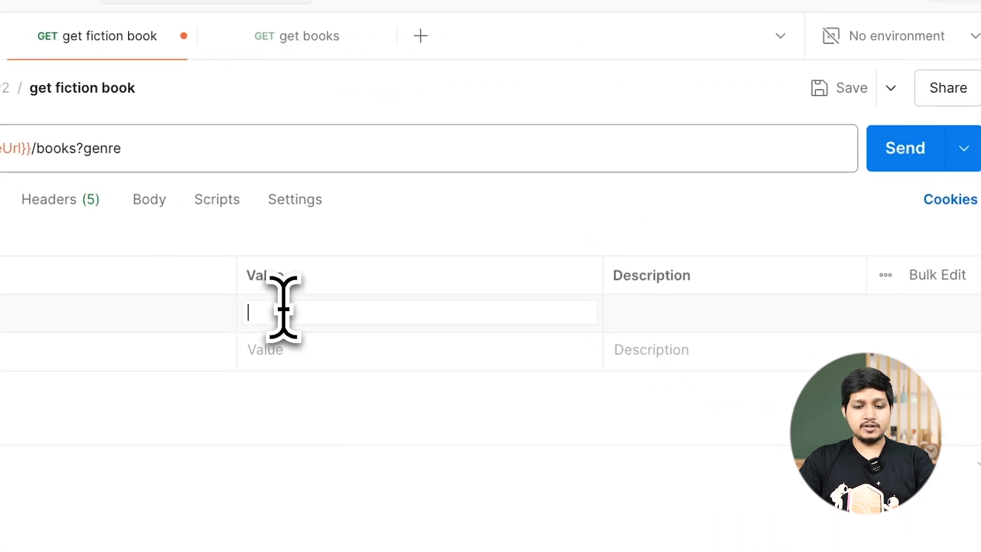
{"action": "type", "text": "fiction"}
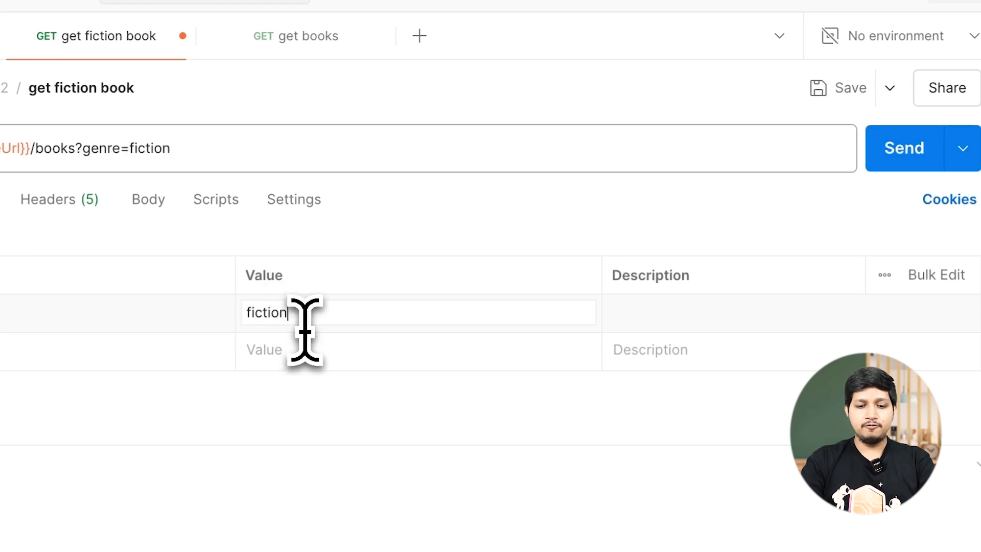
{"action": "left_click", "coordinate": [847, 87]}
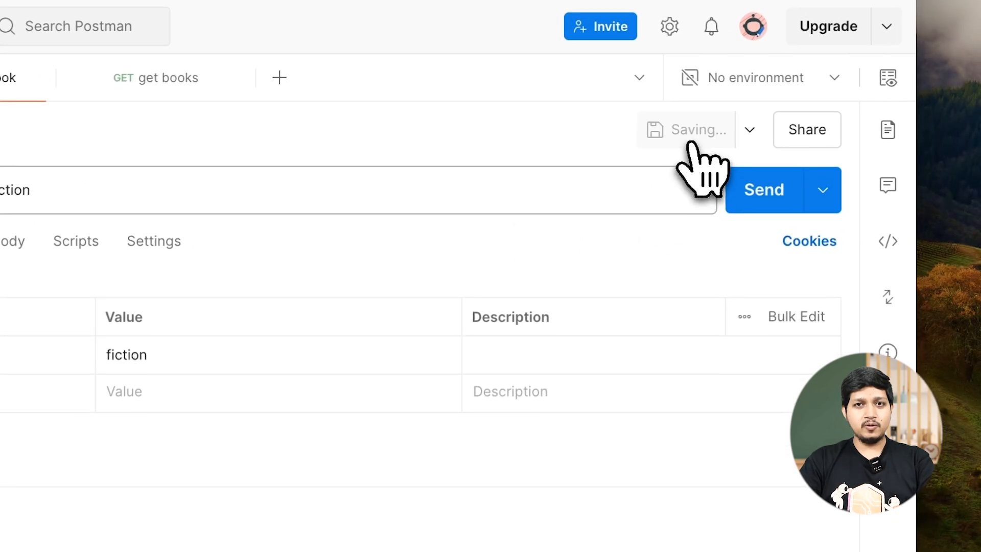
Step: Send get fiction book and highlight 'fiction' genres in the 200 OK response body
{"action": "left_click", "coordinate": [763, 189]}
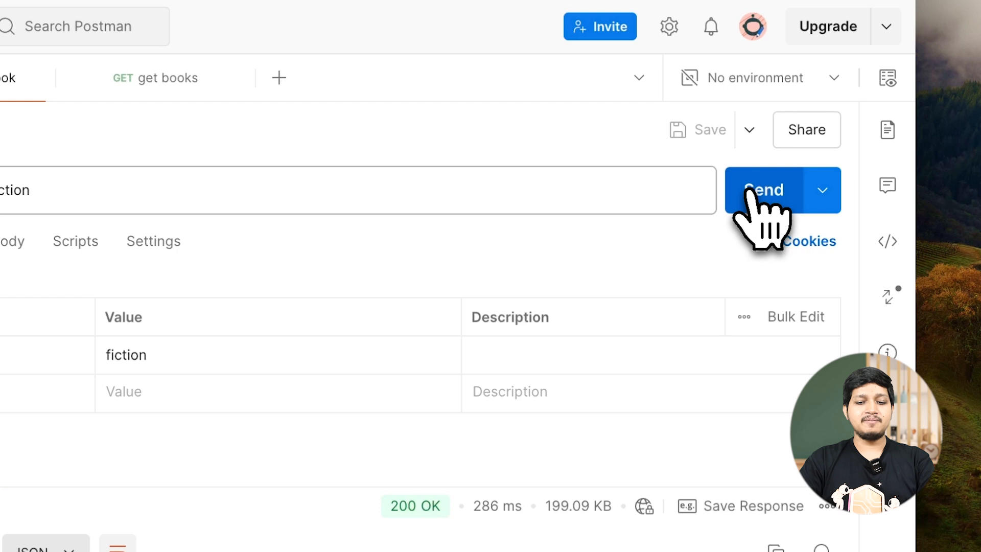
{"action": "left_click", "coordinate": [763, 189]}
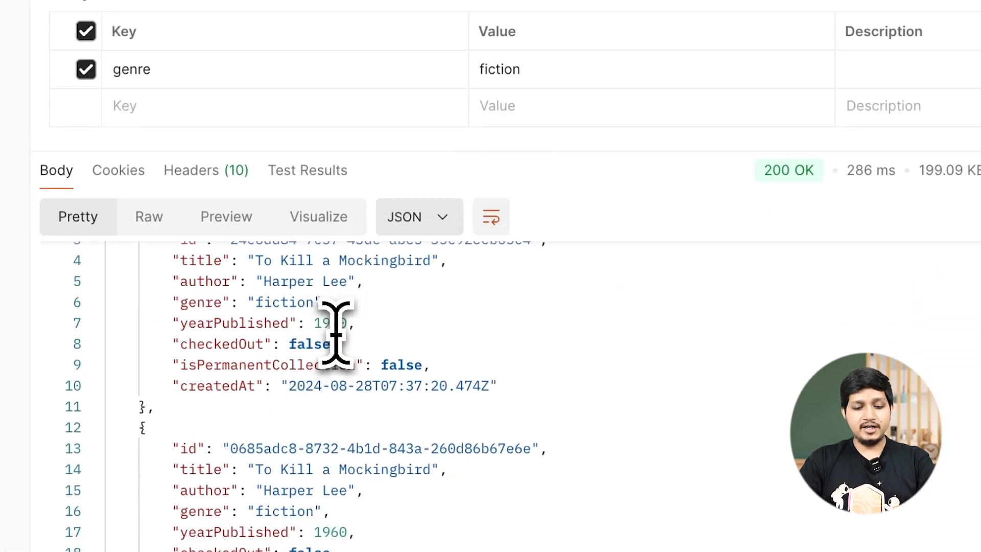
{"action": "double_click", "coordinate": [284, 302]}
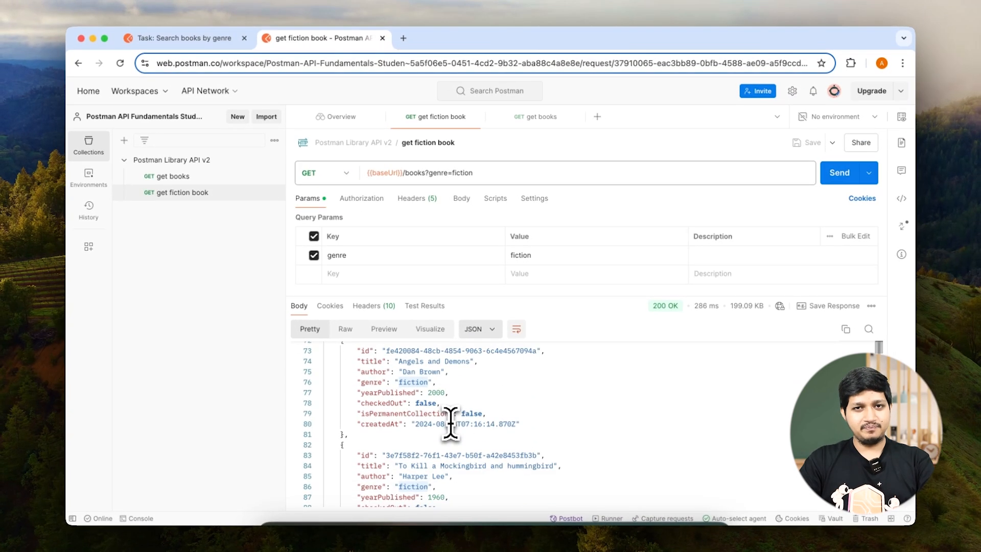
{"action": "scroll", "scroll_direction": "down", "scroll_amount": 3}
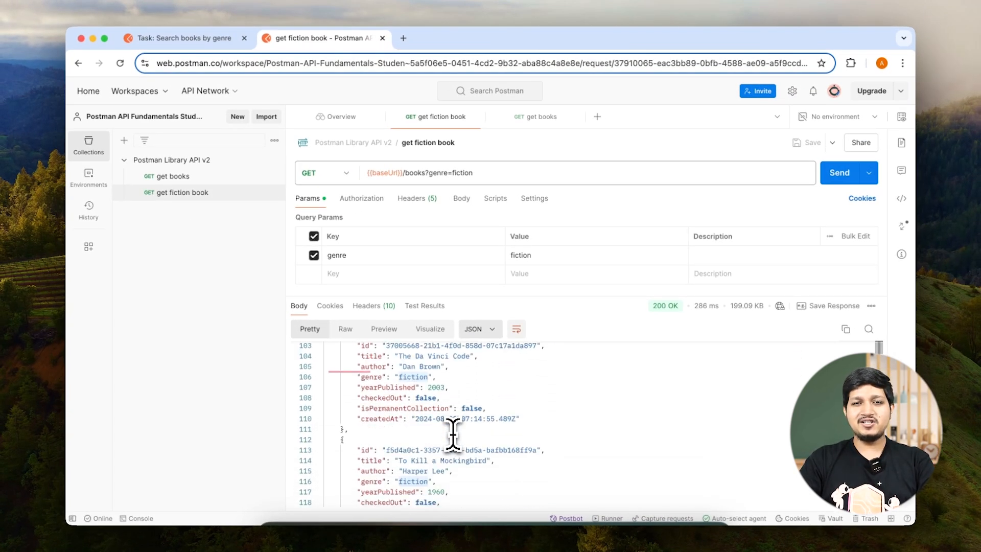